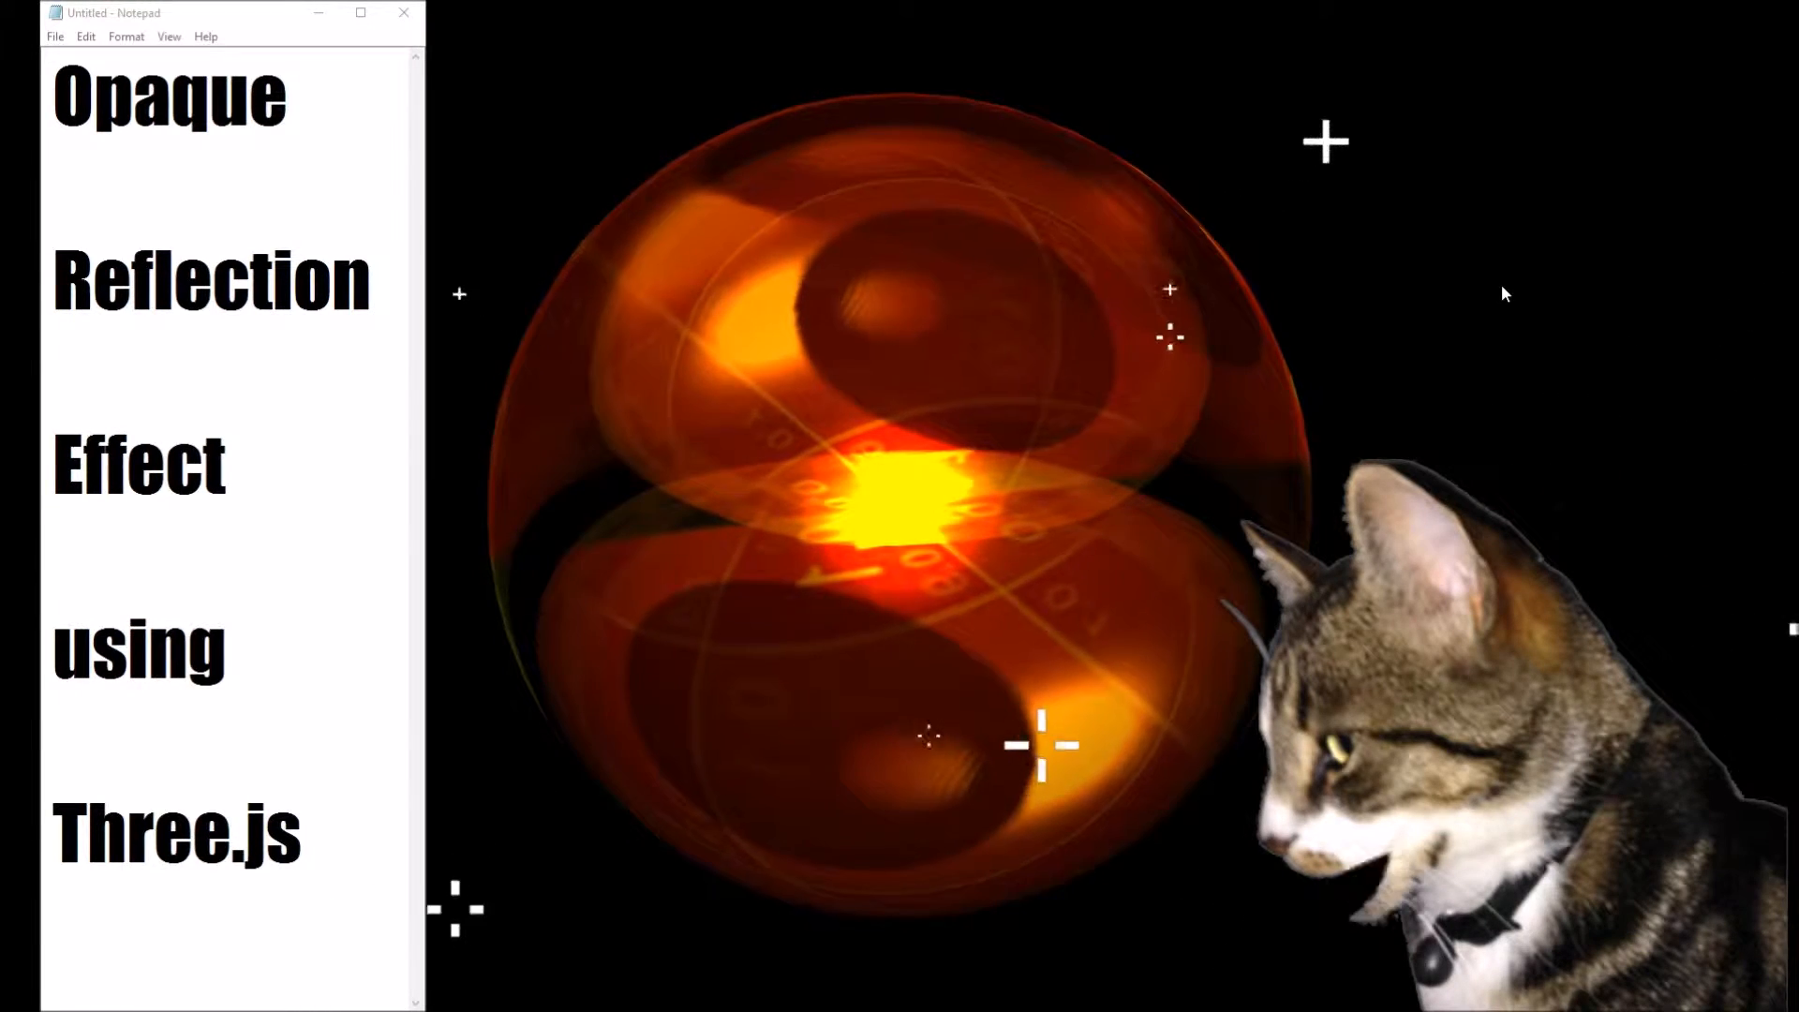
# Step: Bring Chrome with the local deconstruction.html demo up beside the Visual Studio source
pyautogui.click(403, 13)
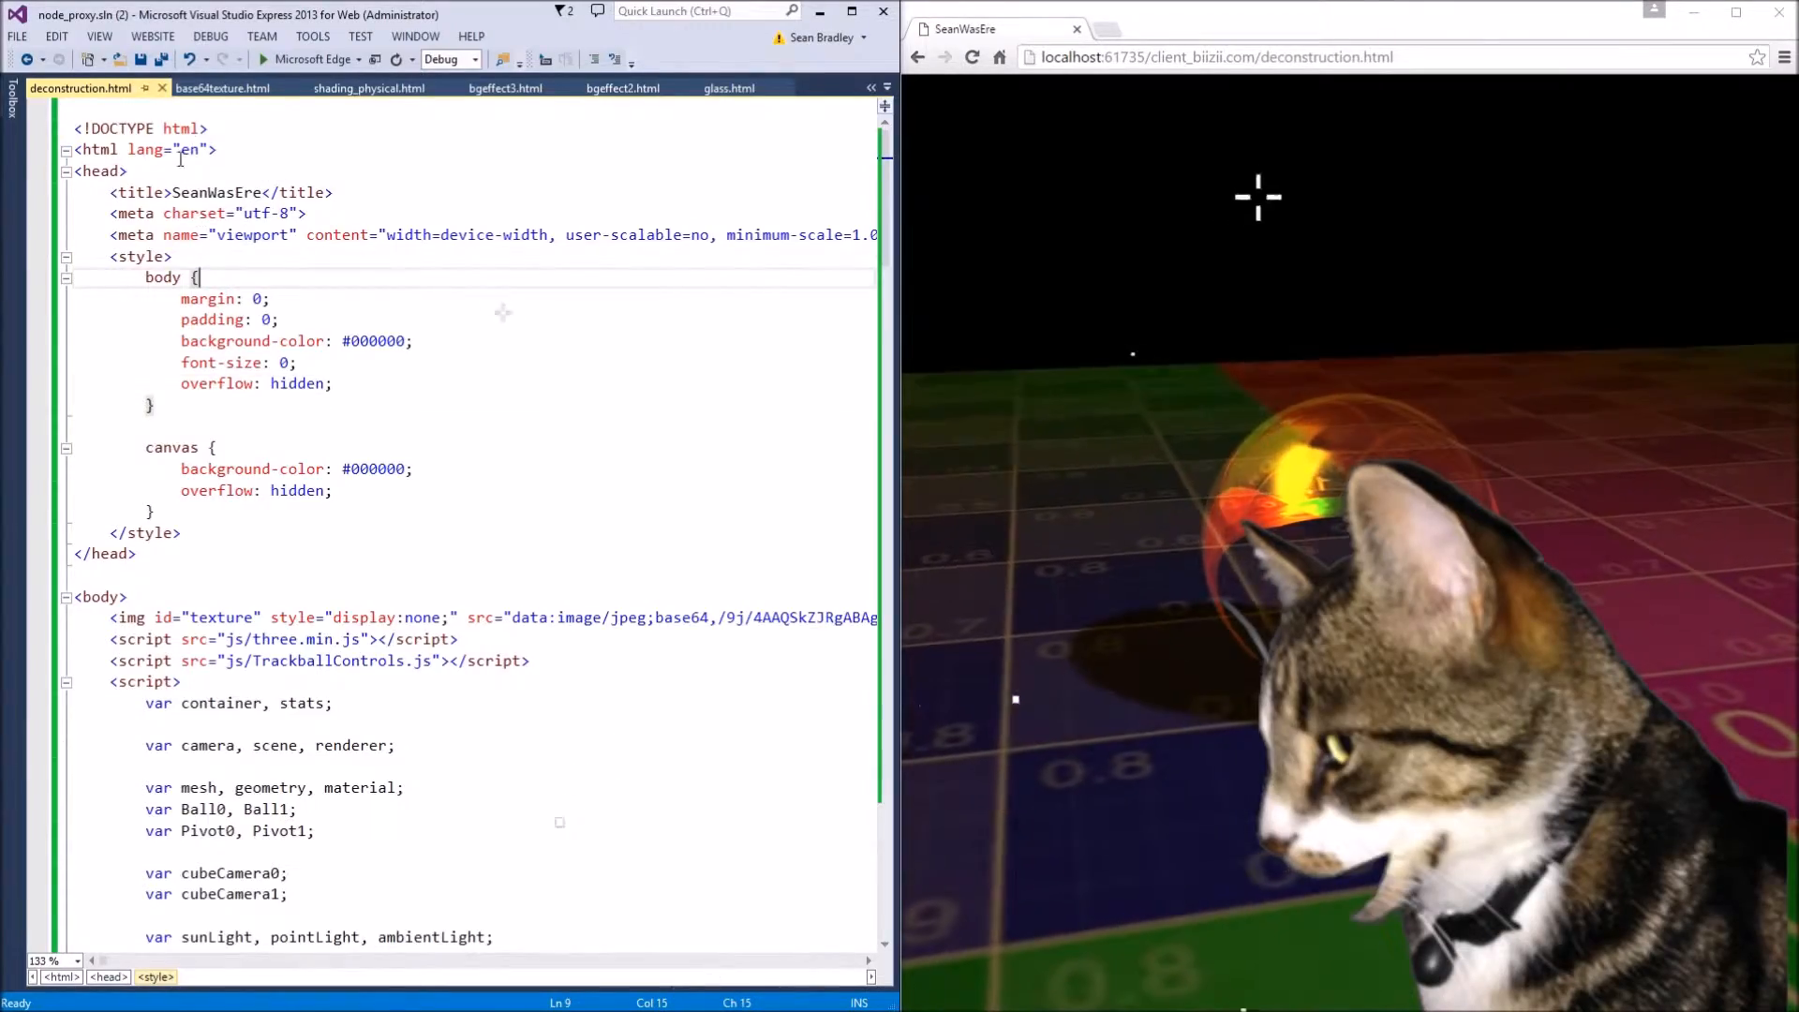
pyautogui.scroll(-3)
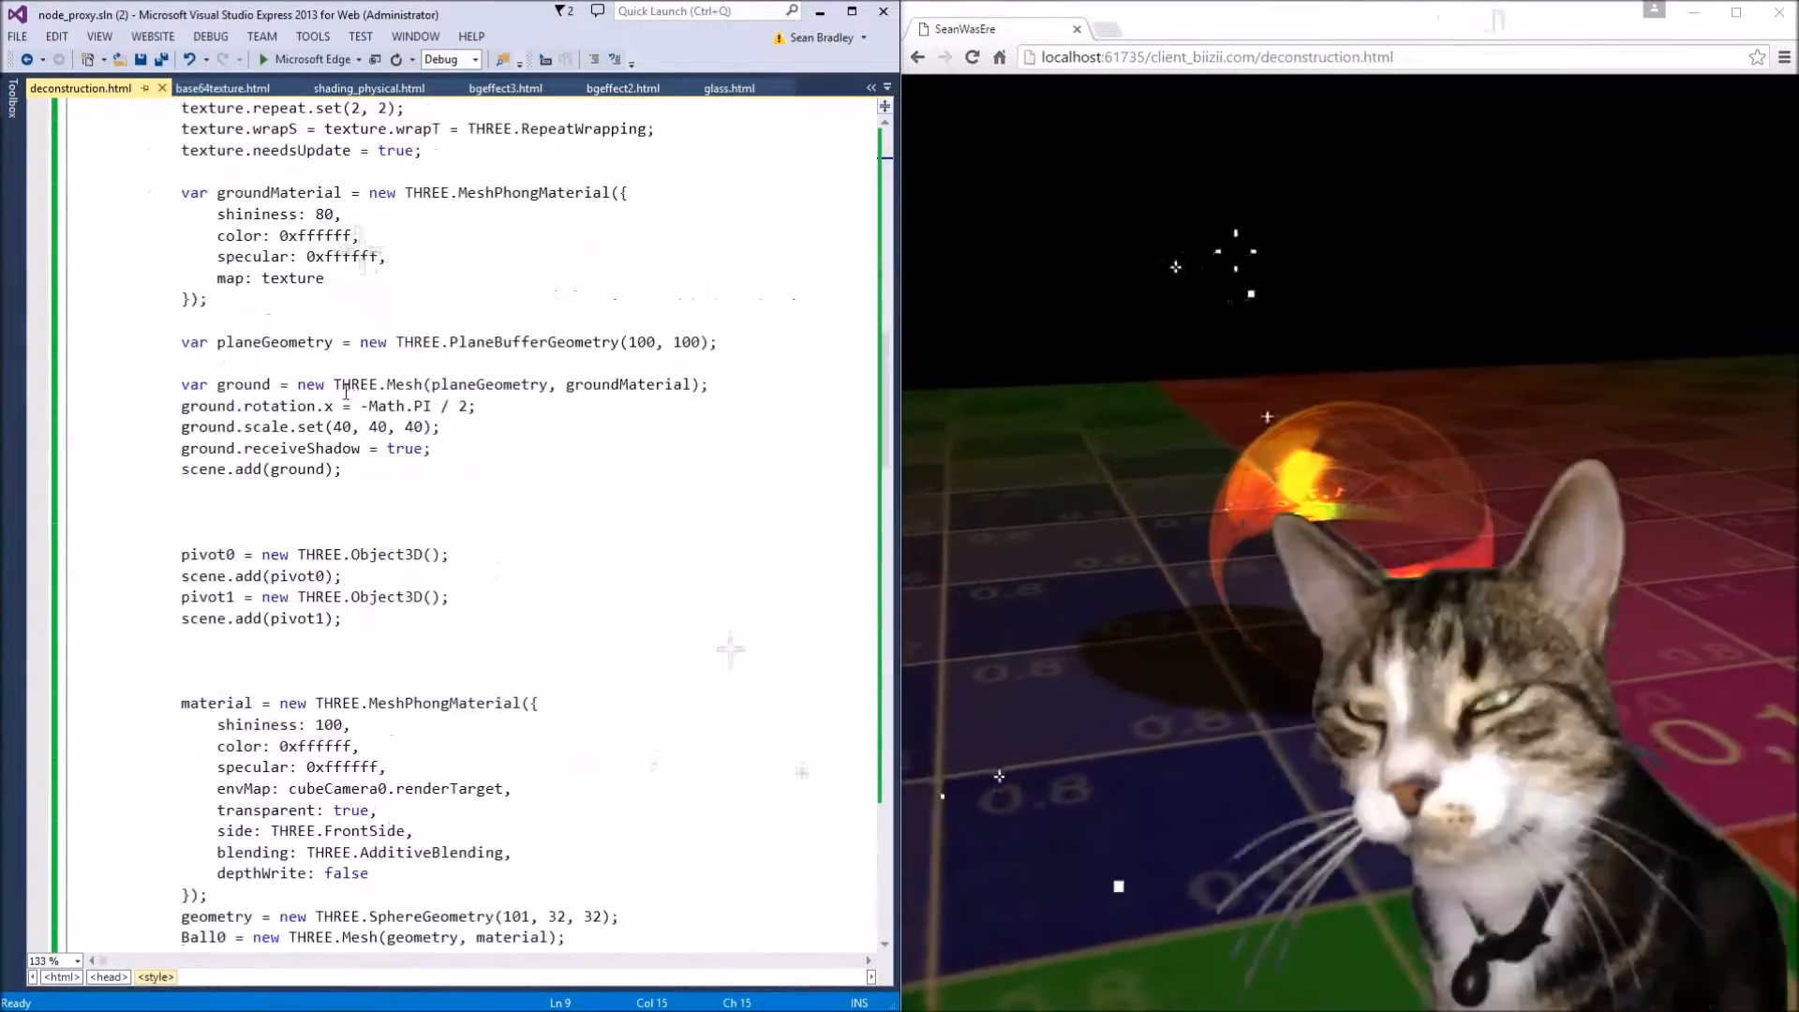
pyautogui.scroll(-3)
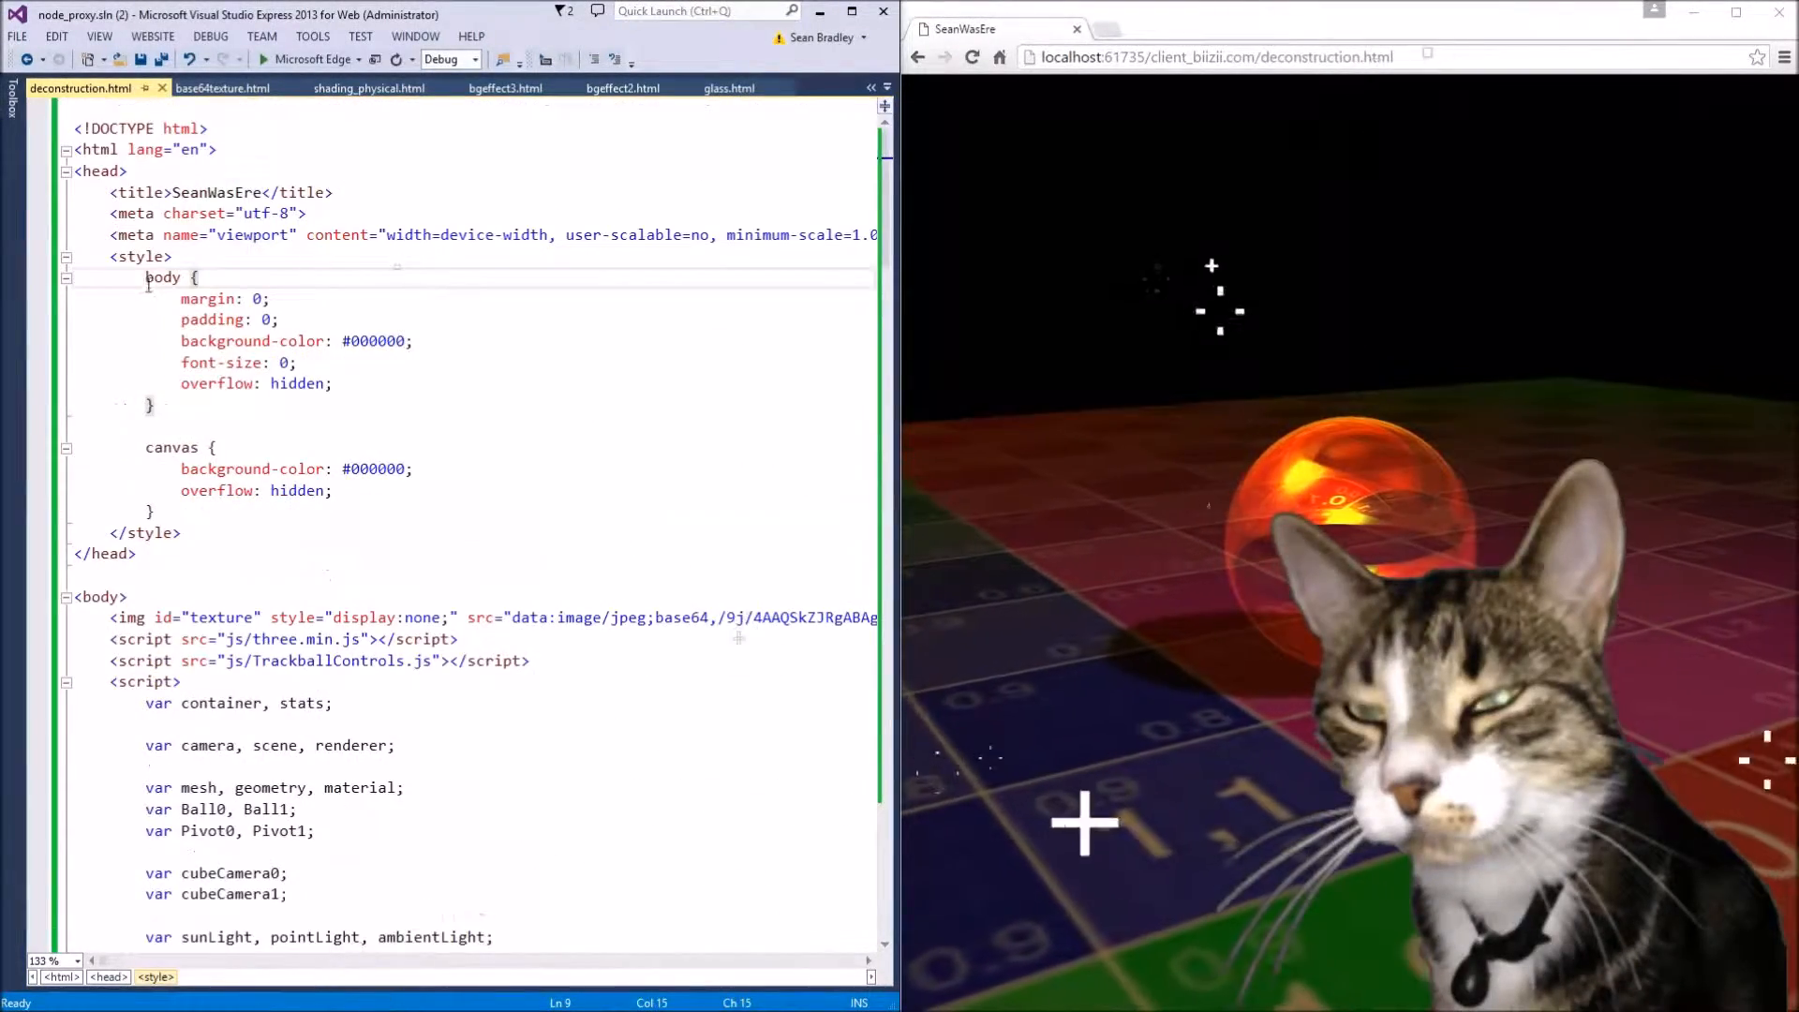
pyautogui.moveTo(146, 277); pyautogui.dragTo(287, 516)
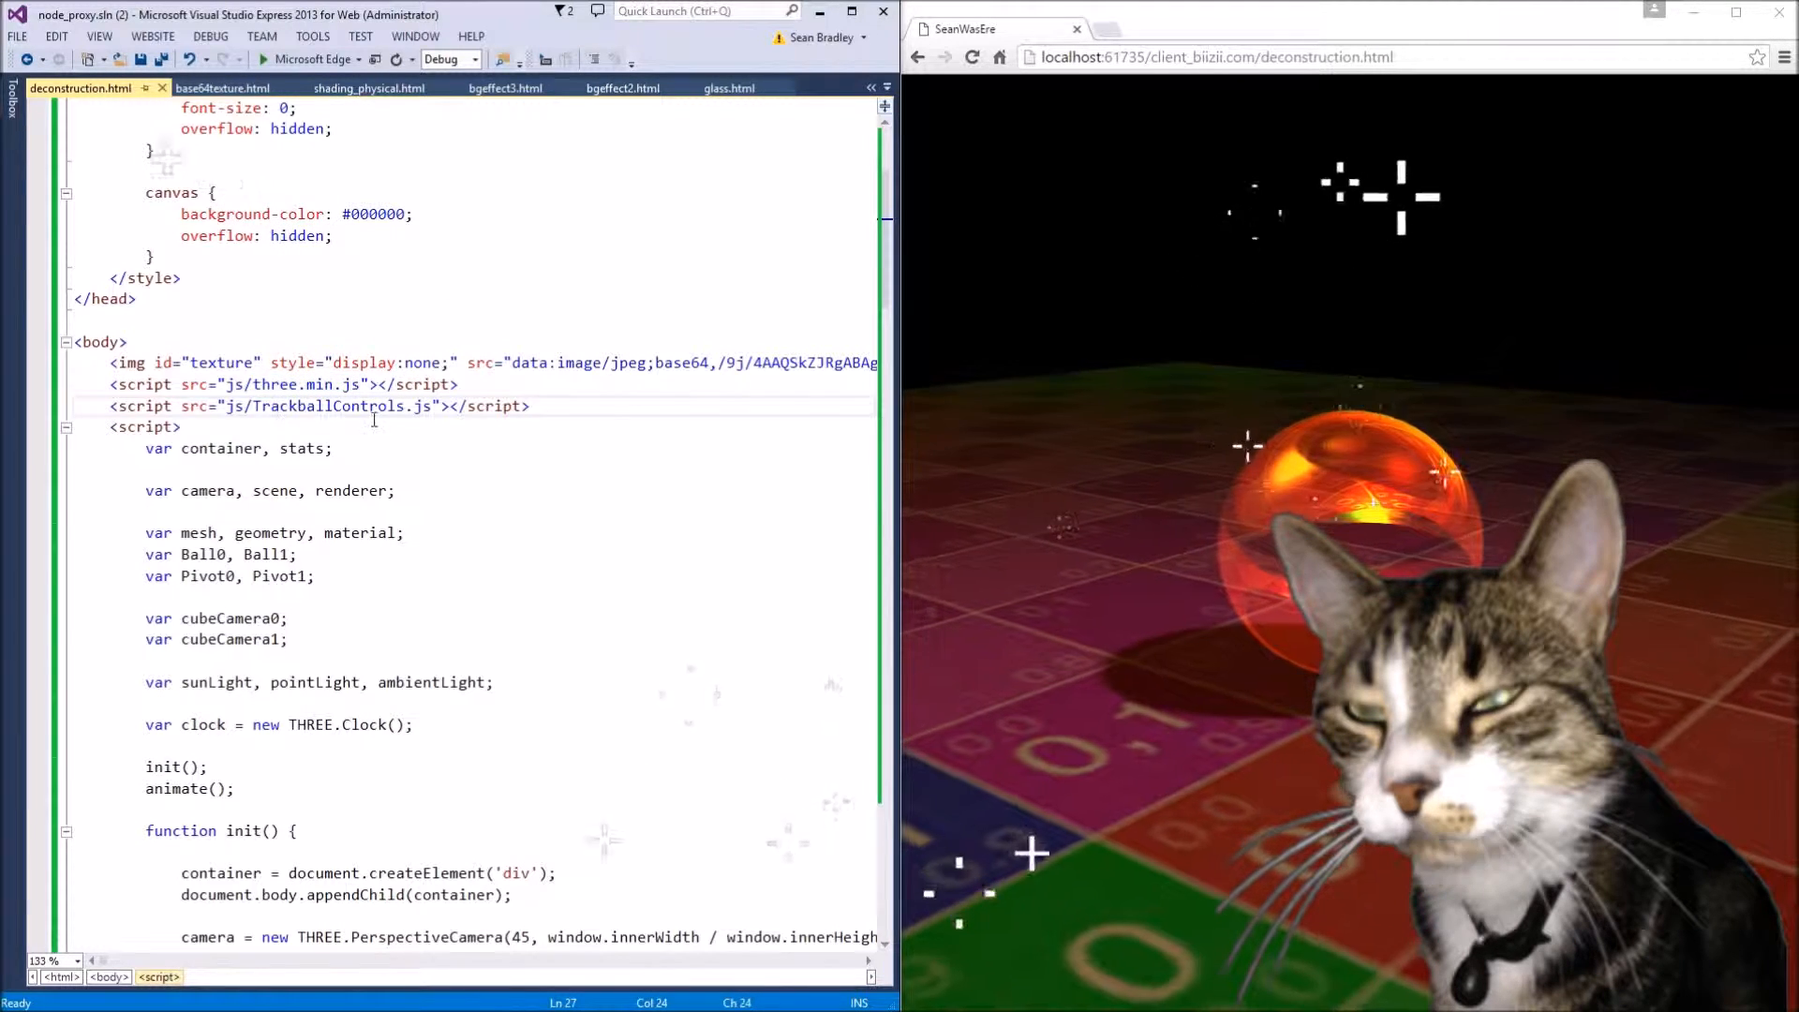
pyautogui.doubleClick(340, 405)
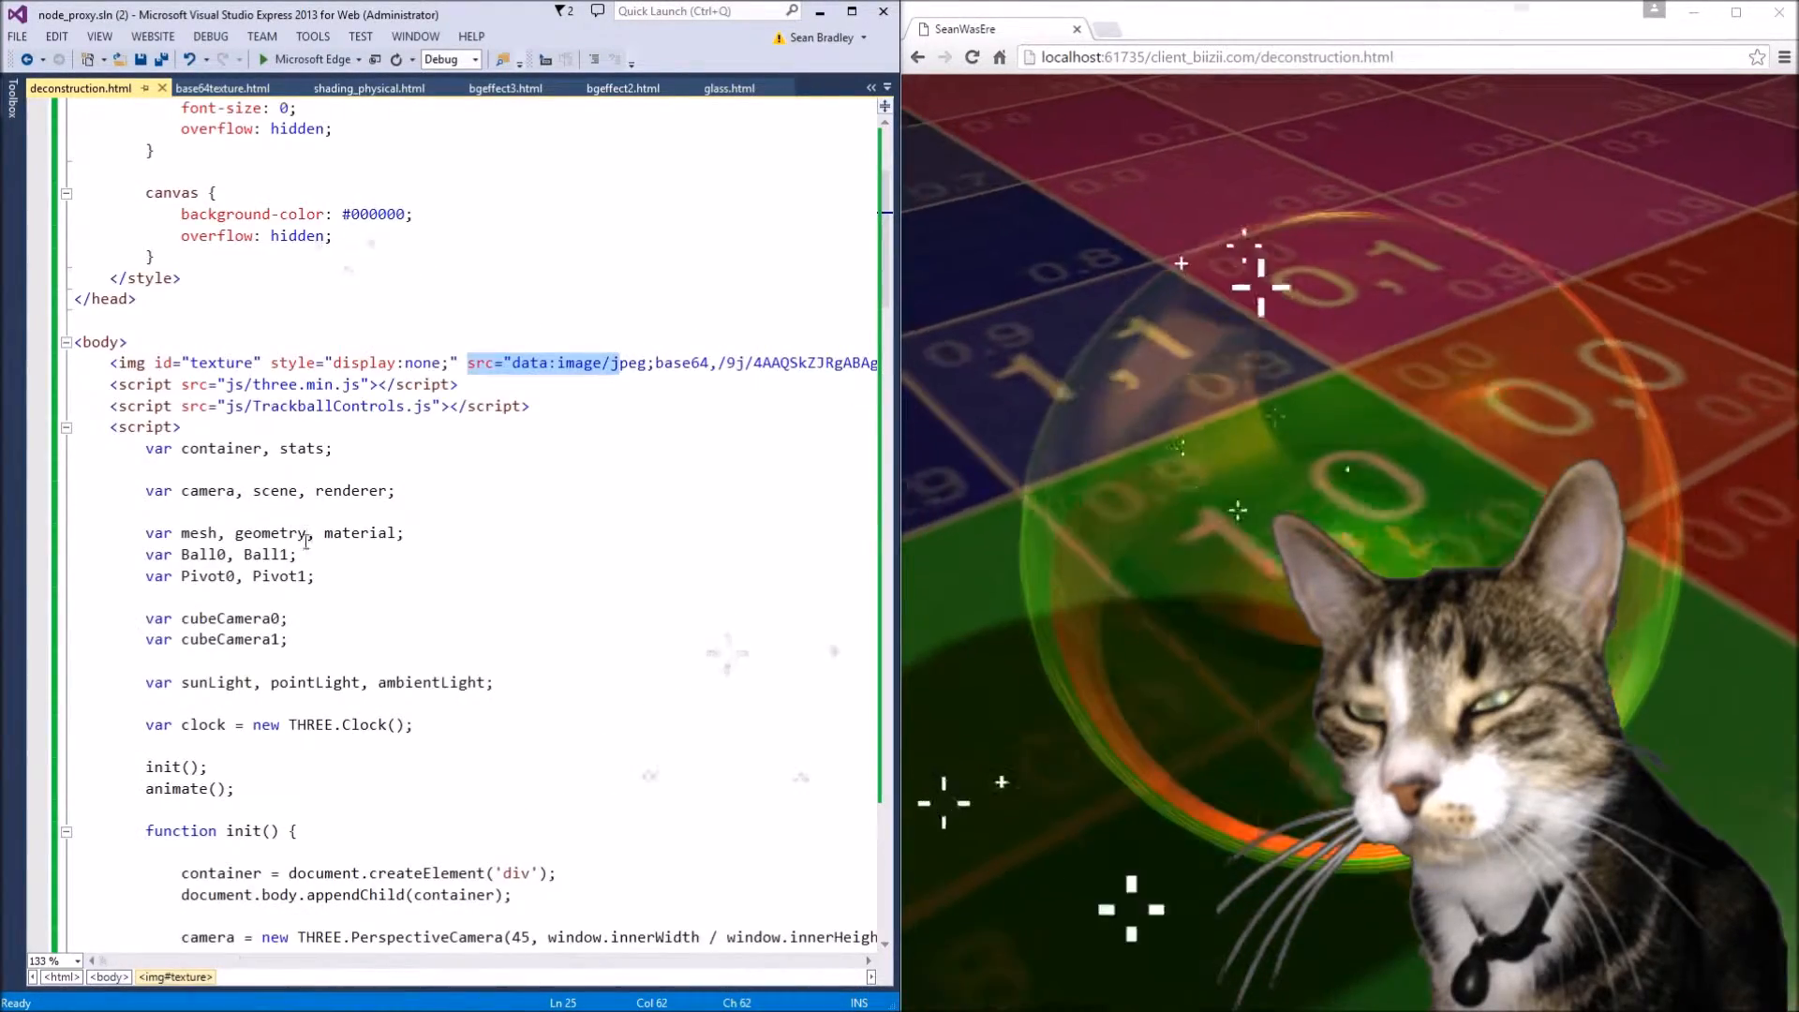
pyautogui.scroll(-3)
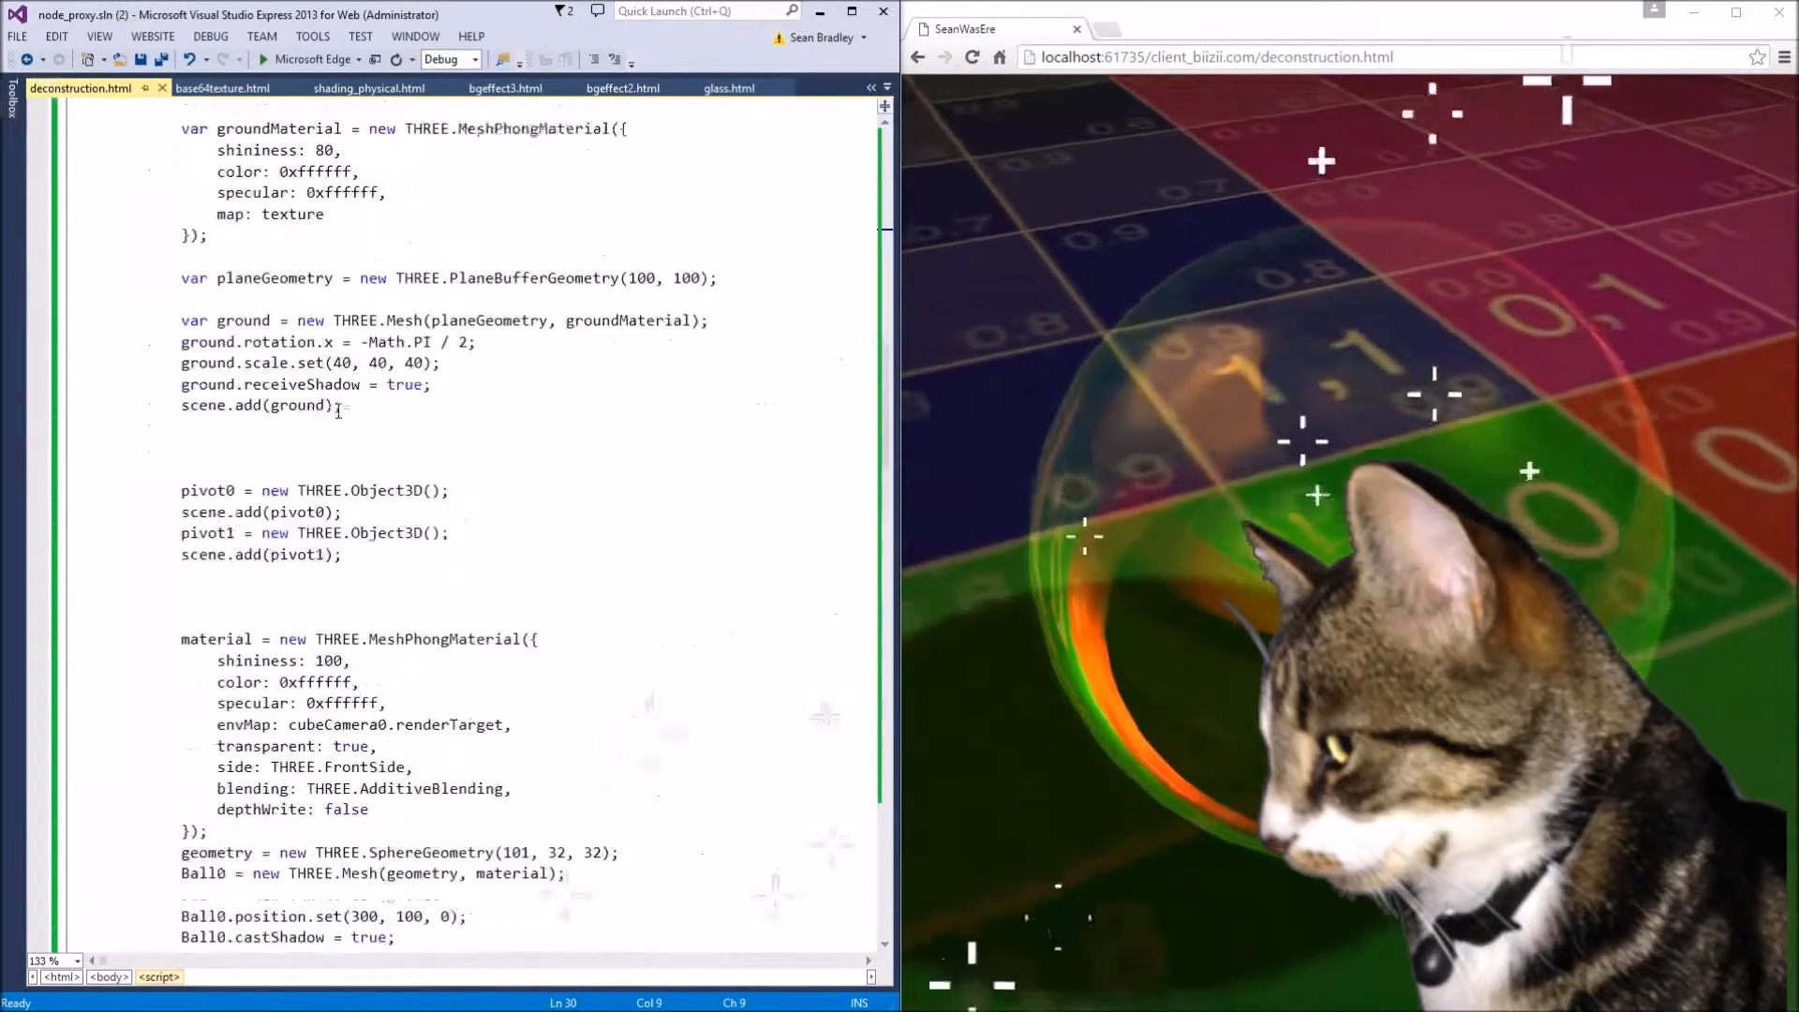
pyautogui.scroll(-3)
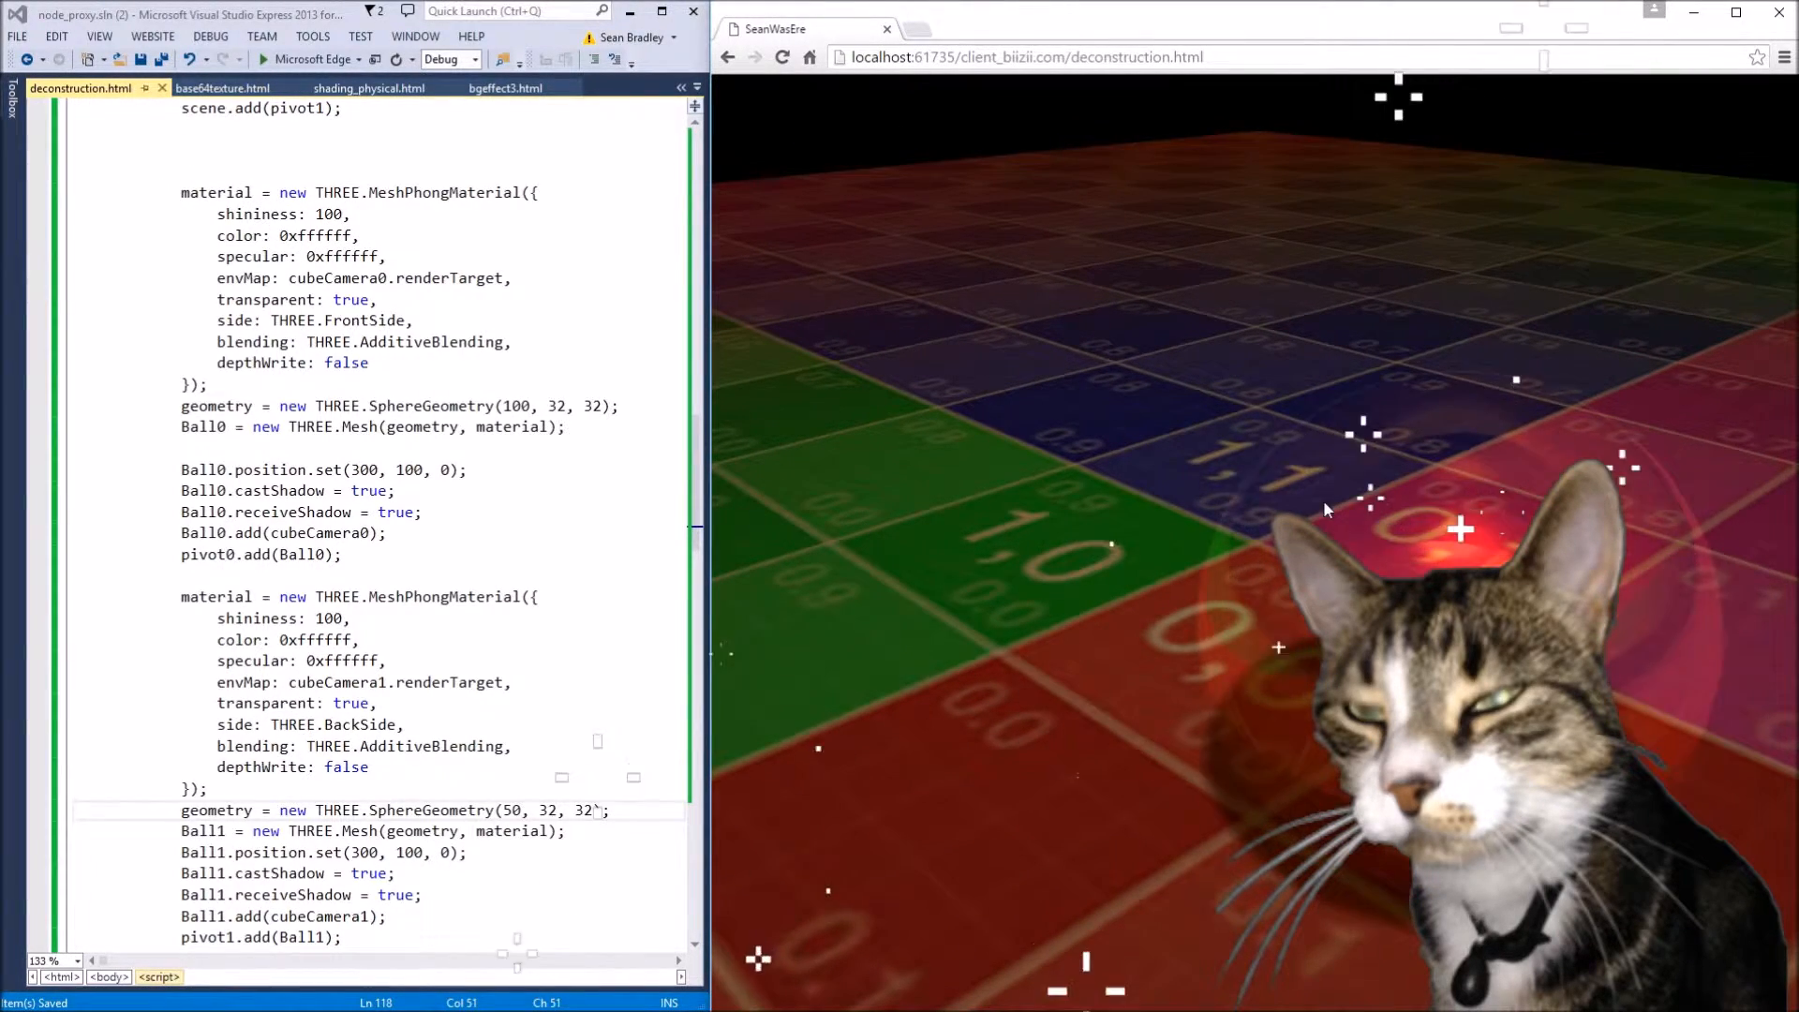
# Step: Select a SphereGeometry radius value in the editor to change Ball0 to 100 and Ball1 to 50
pyautogui.doubleClick(362, 320)
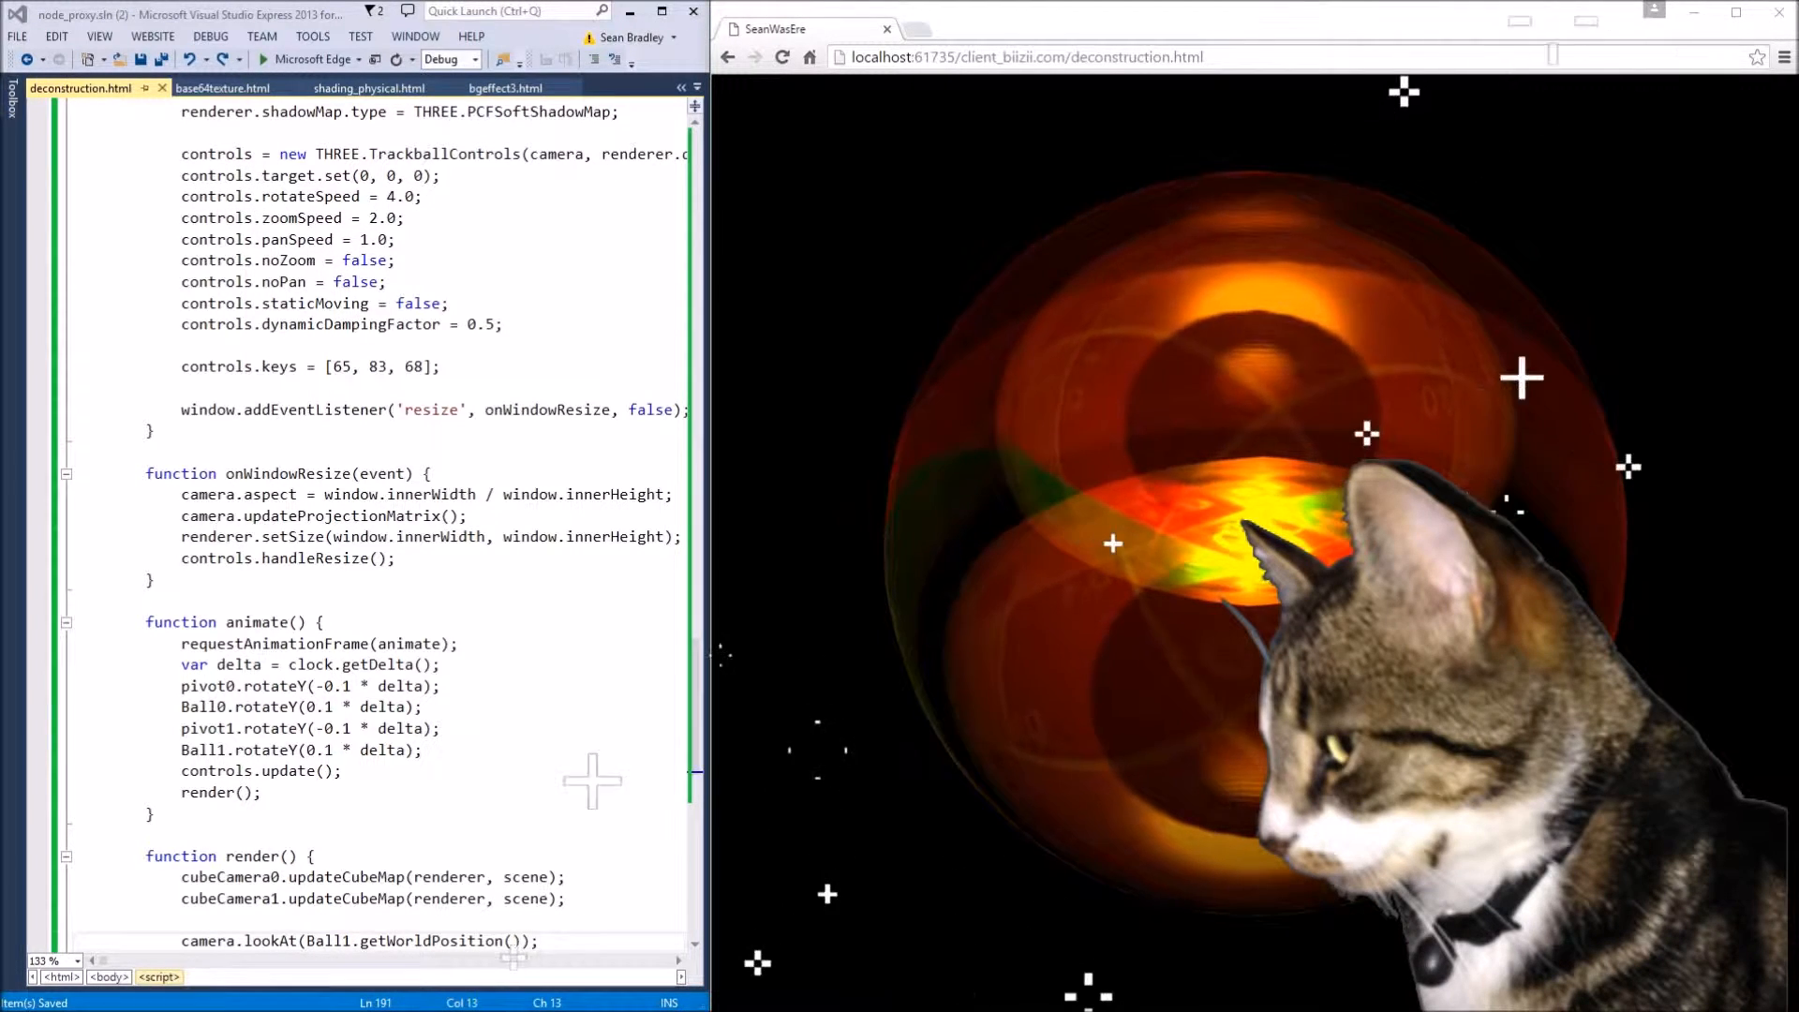
pyautogui.click(1026, 57)
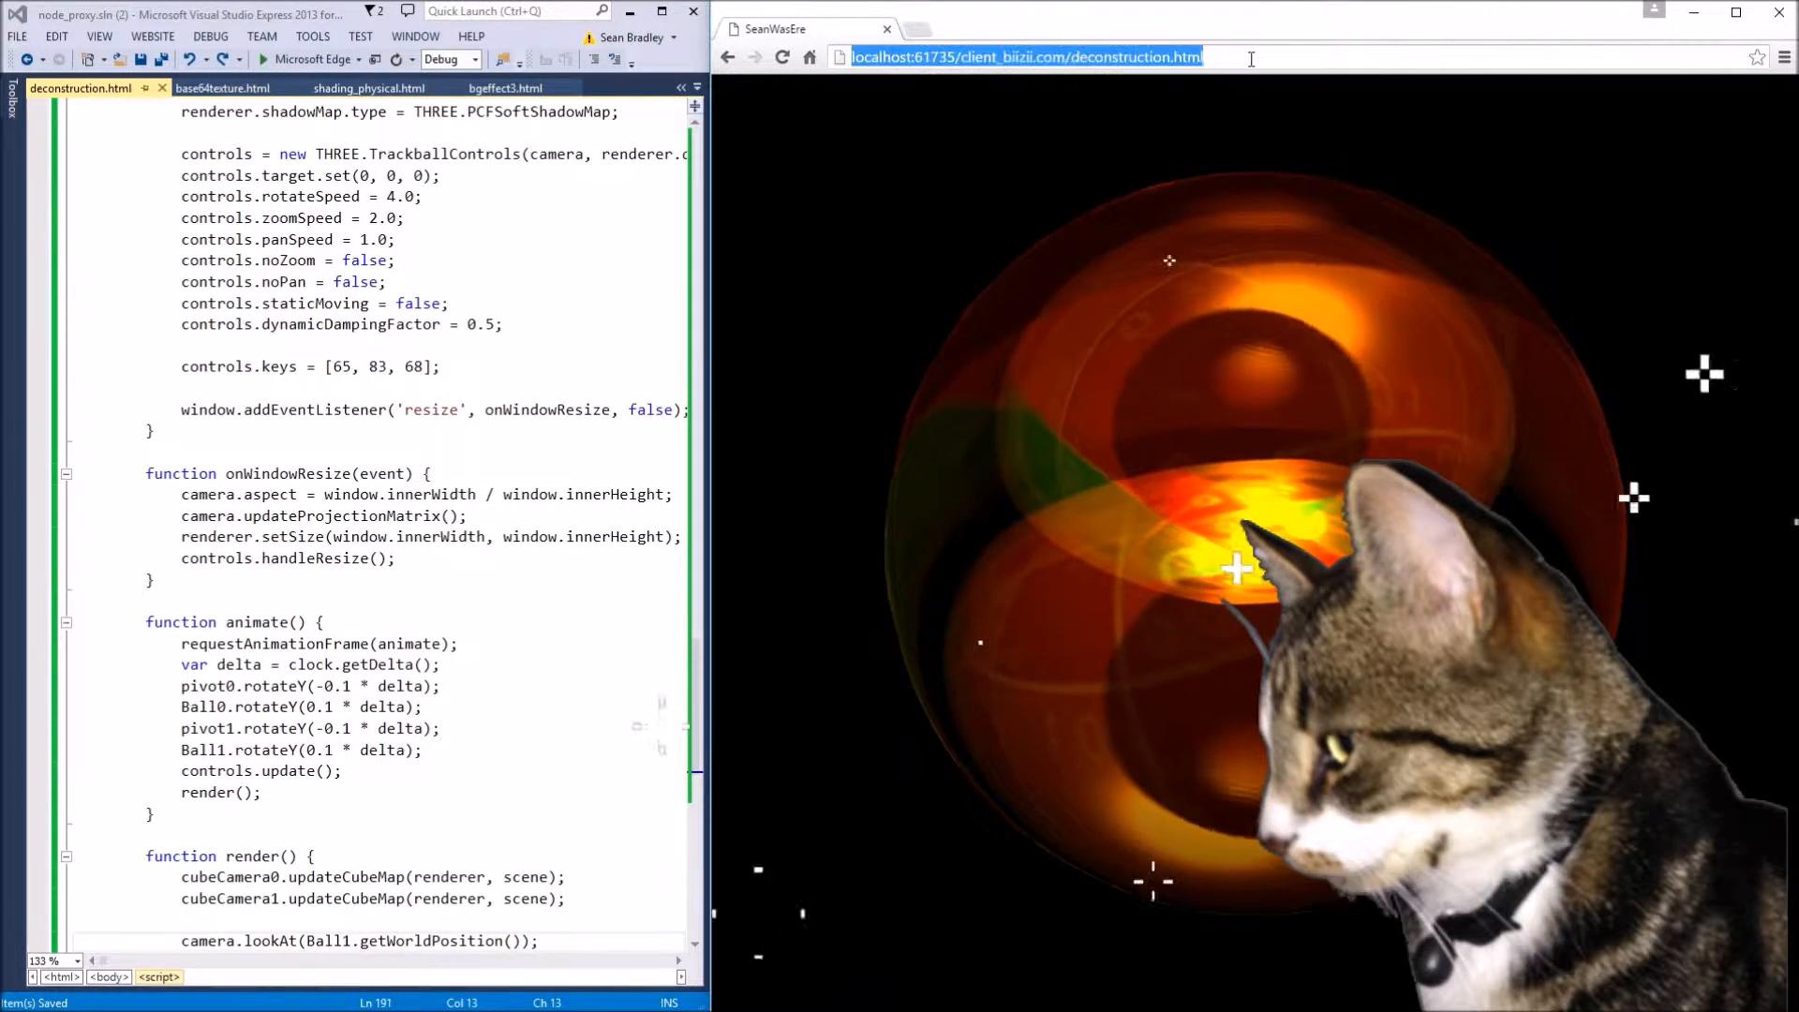
pyautogui.write('http://codepen.io/seanwasere/pen/adXgeK')
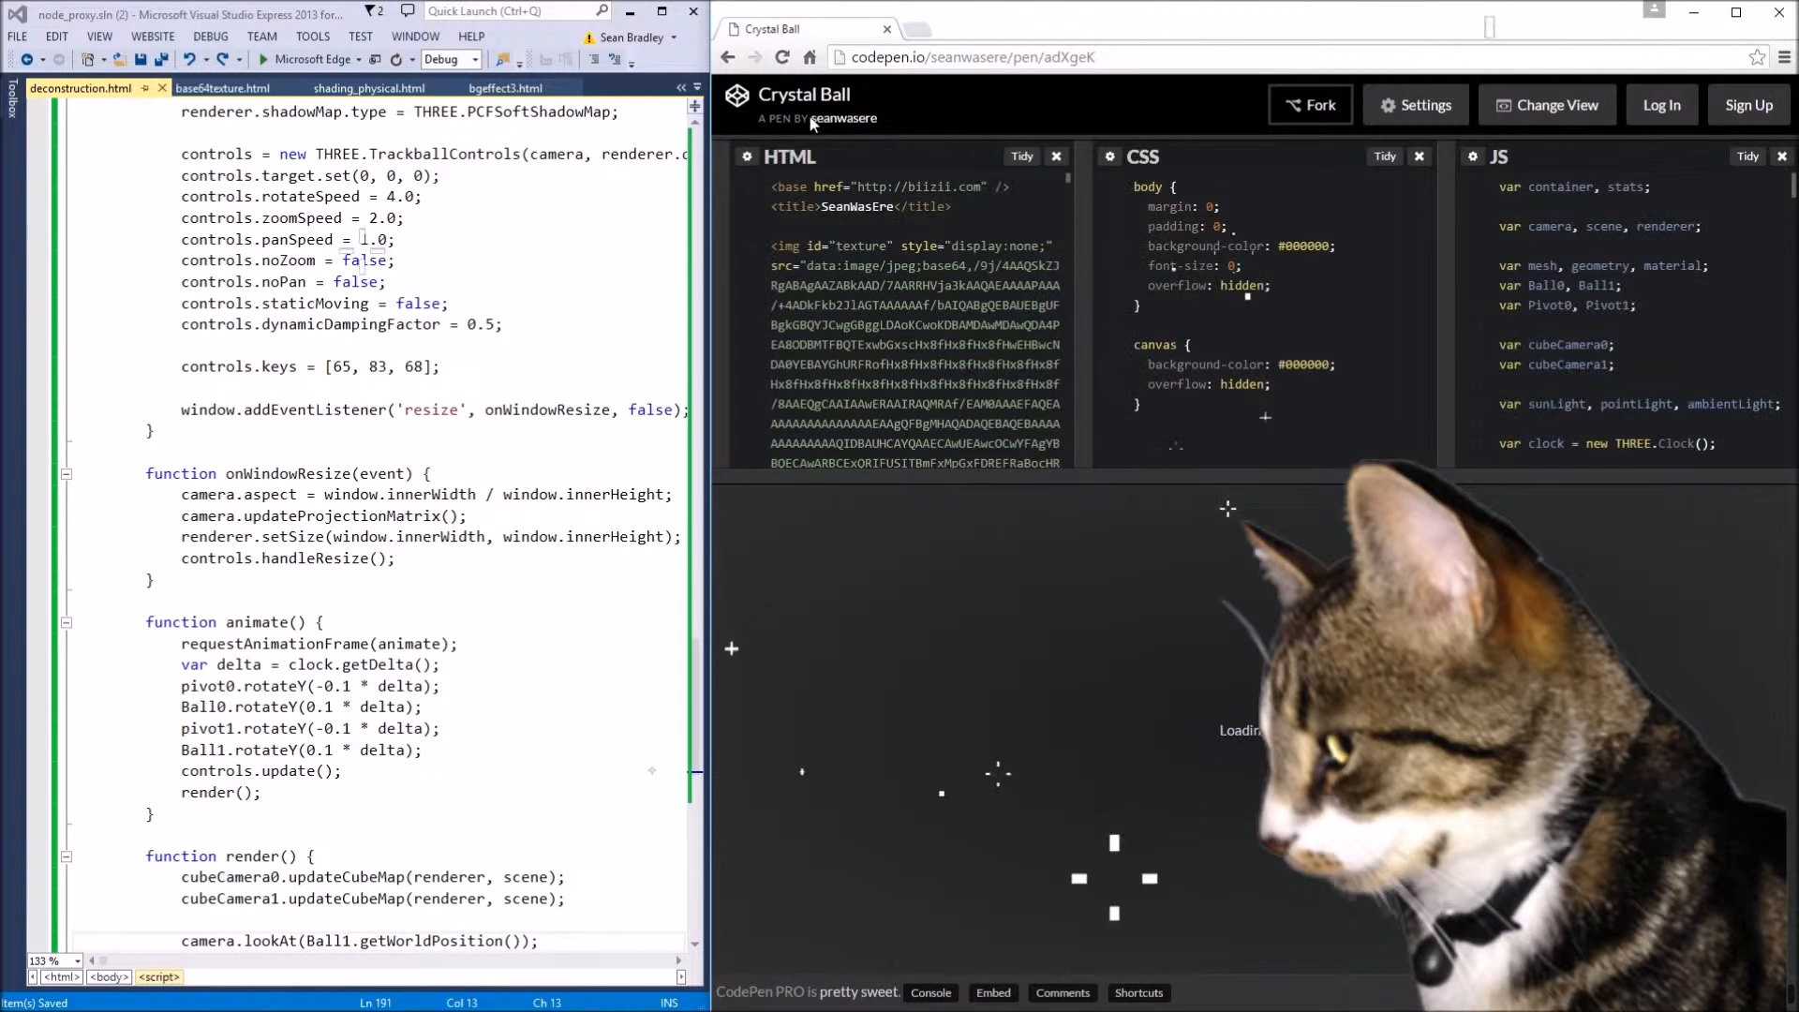
# Step: Maximize Chrome and scroll the Crystal Ball pen's JS pane
pyautogui.click(1731, 14)
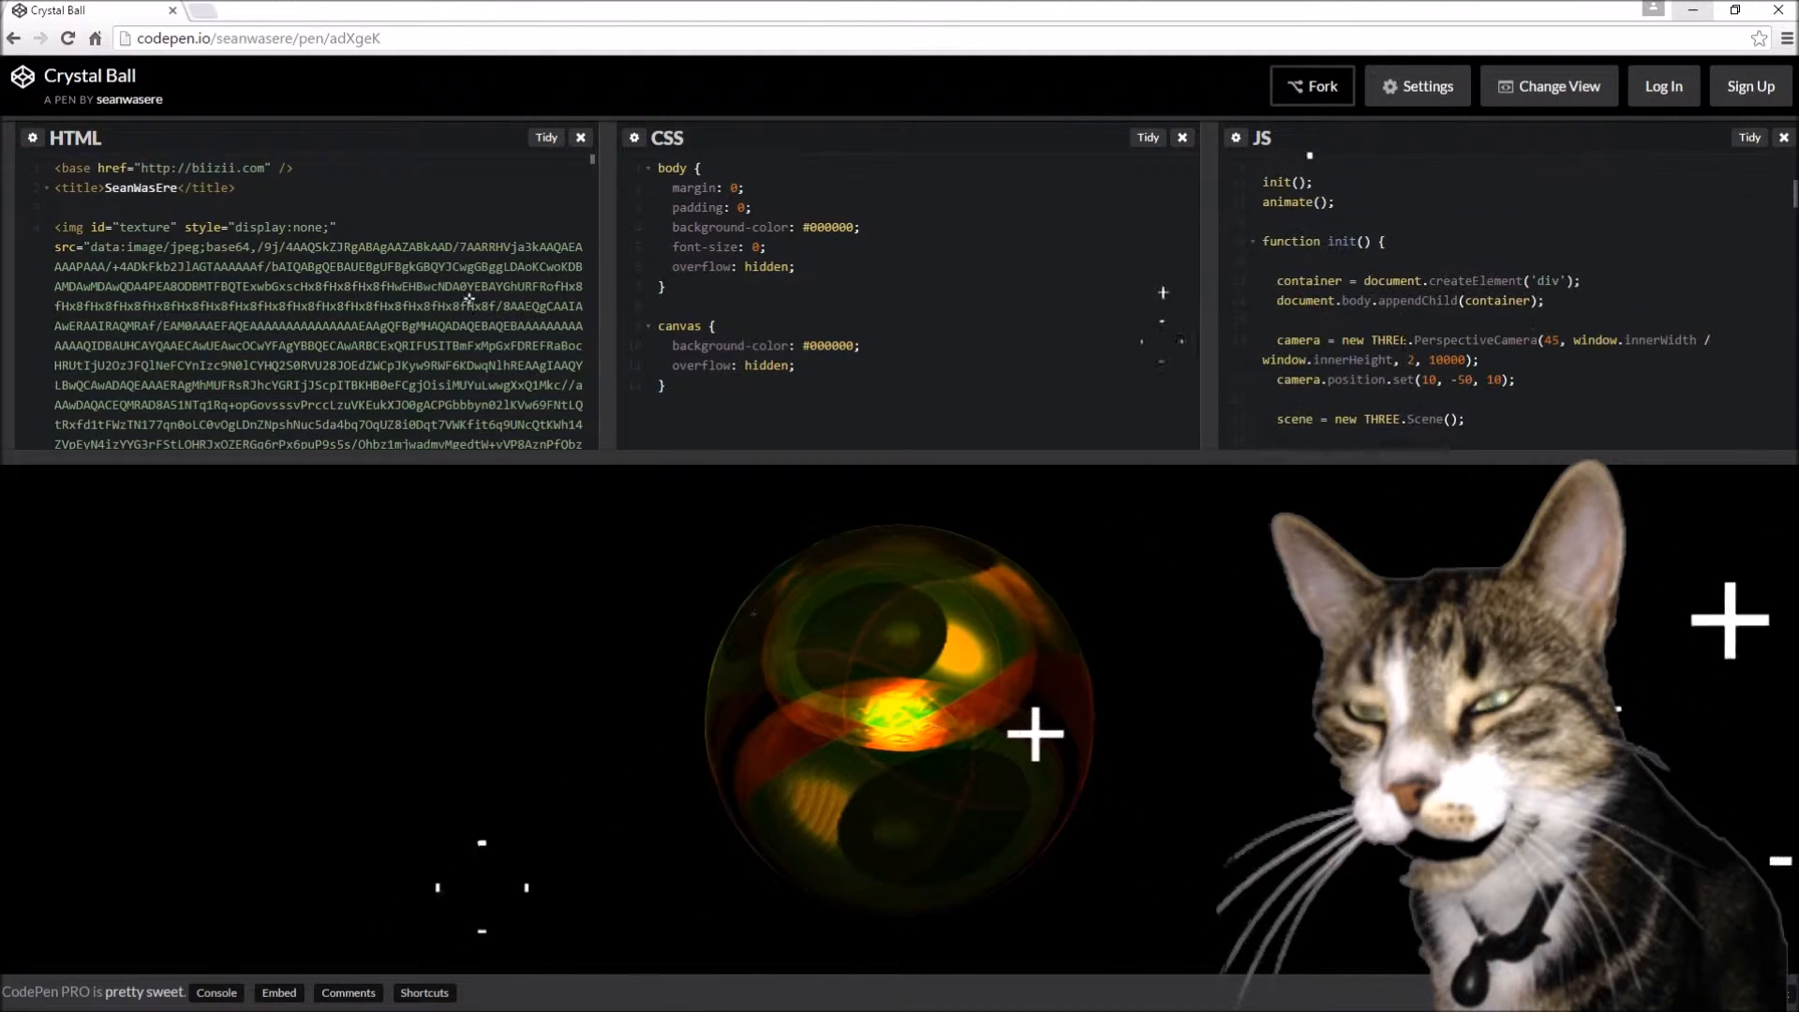
pyautogui.scroll(-3)
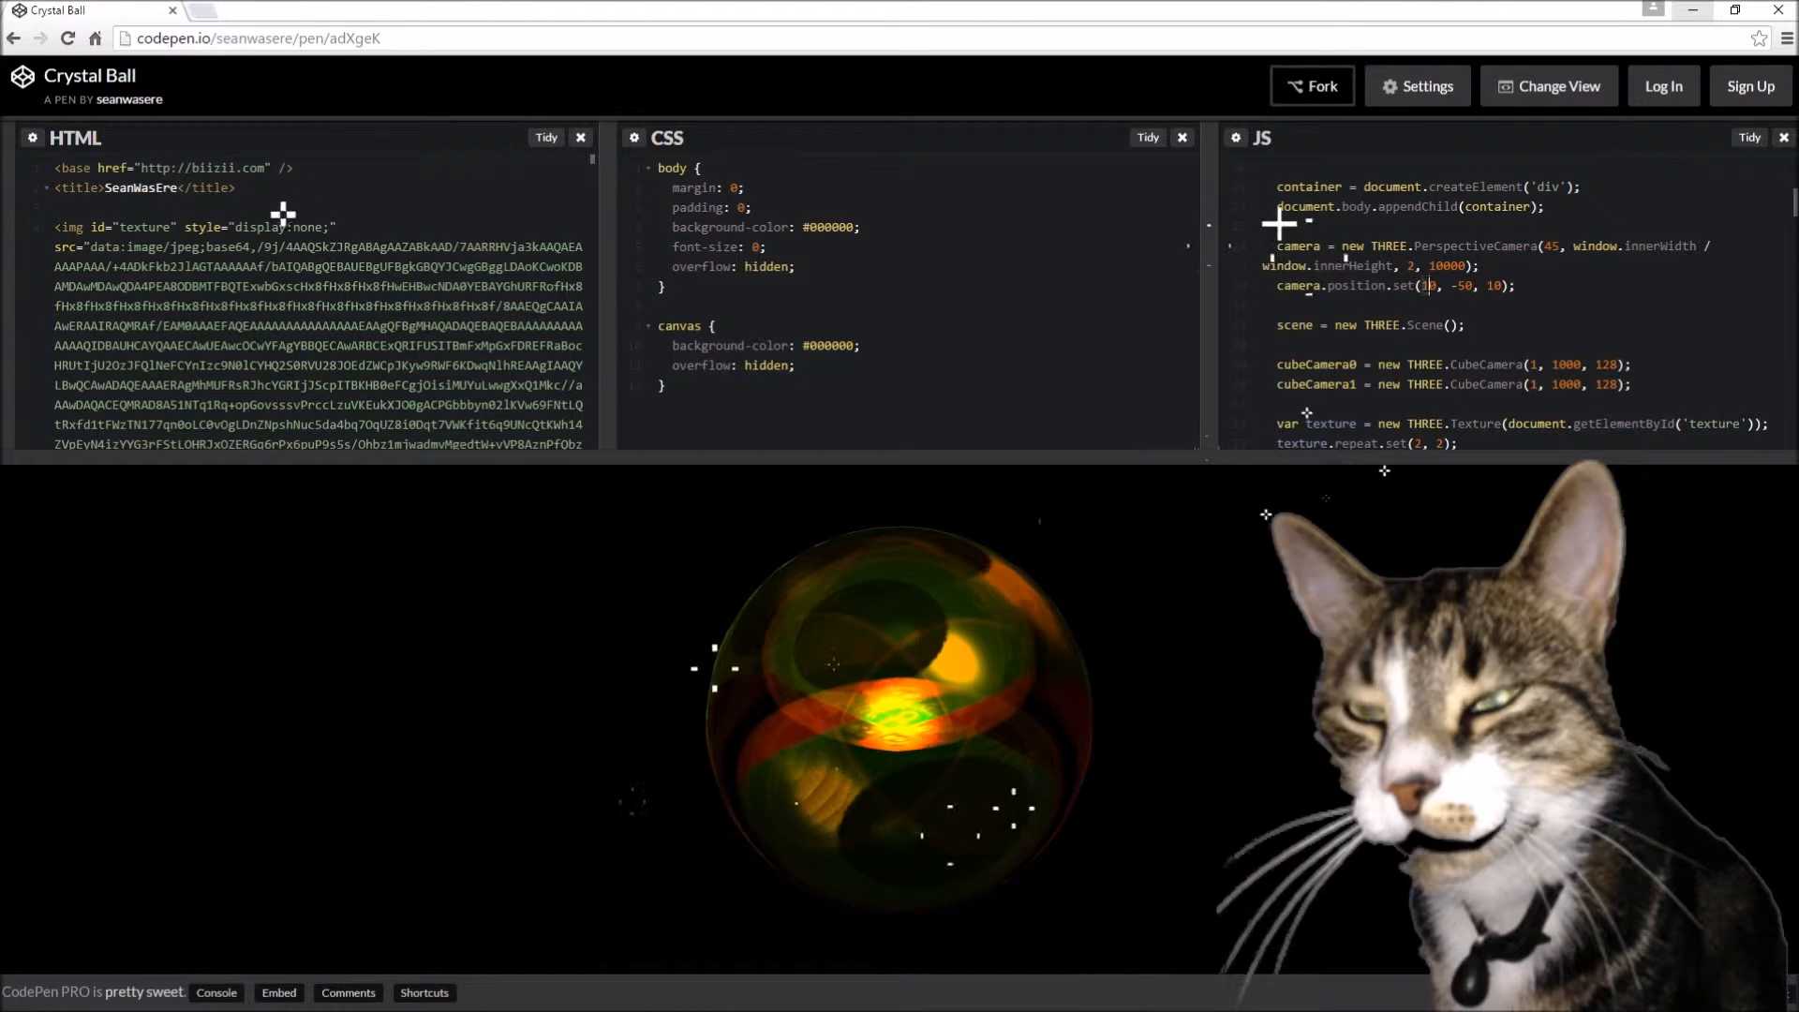